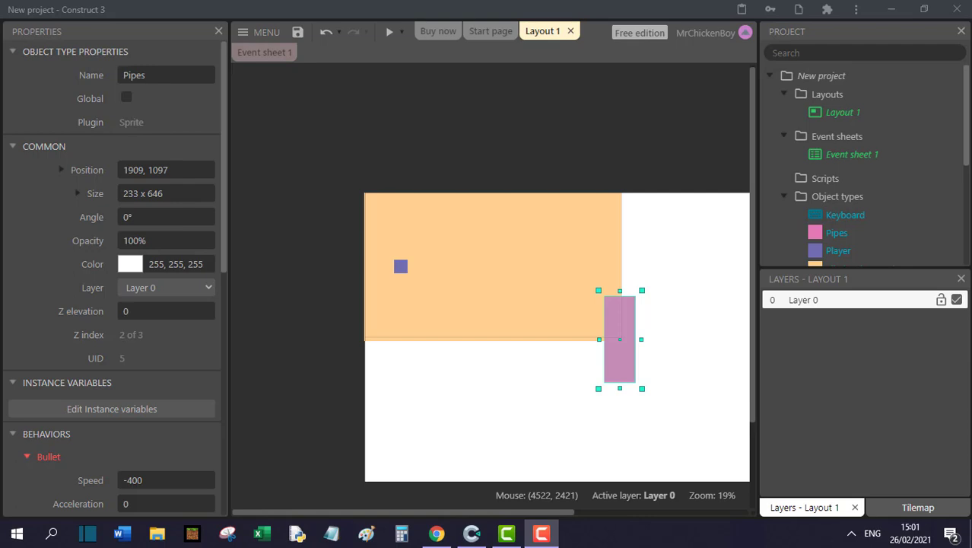
# On Event sheet 1, set the first Create object action's Y to random(-82, 0).
pyautogui.click(264, 52)
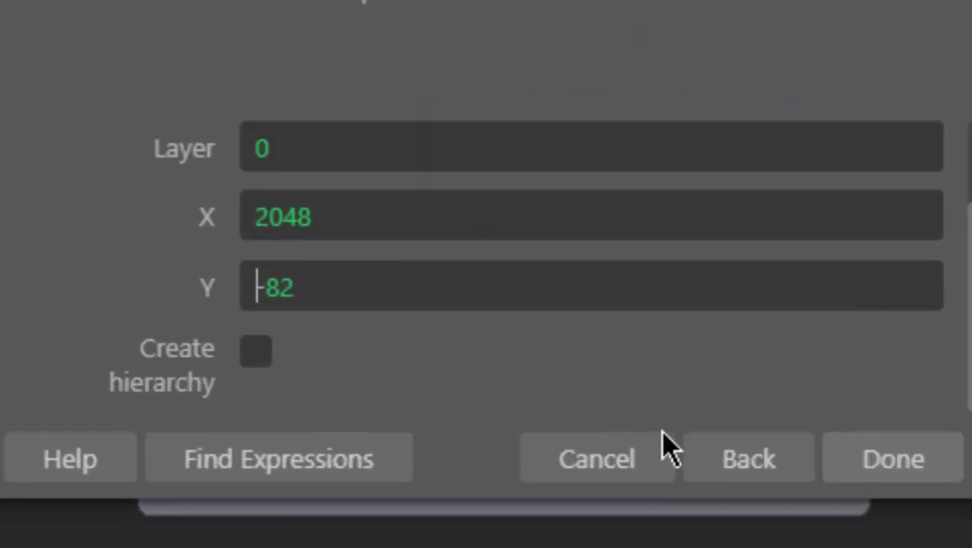
pyautogui.write('random')
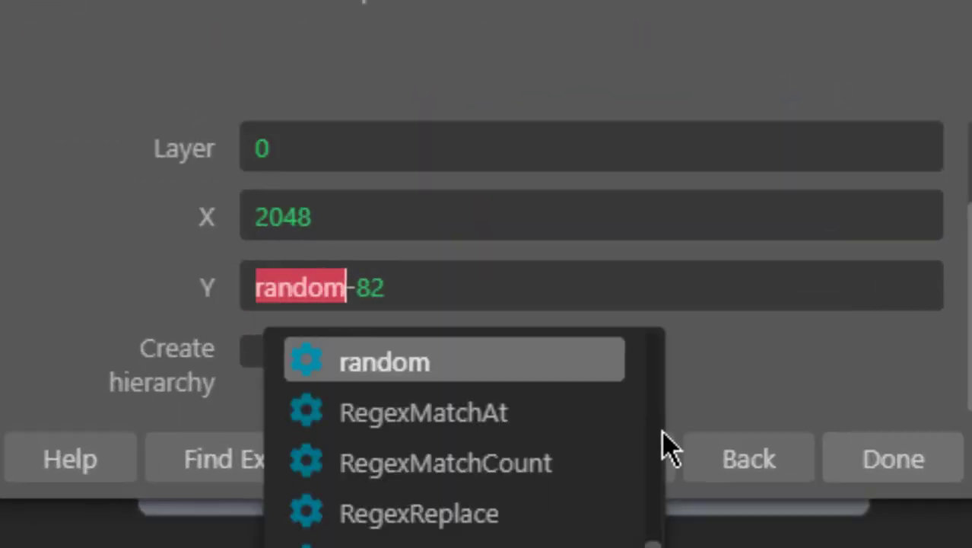
pyautogui.click(384, 361)
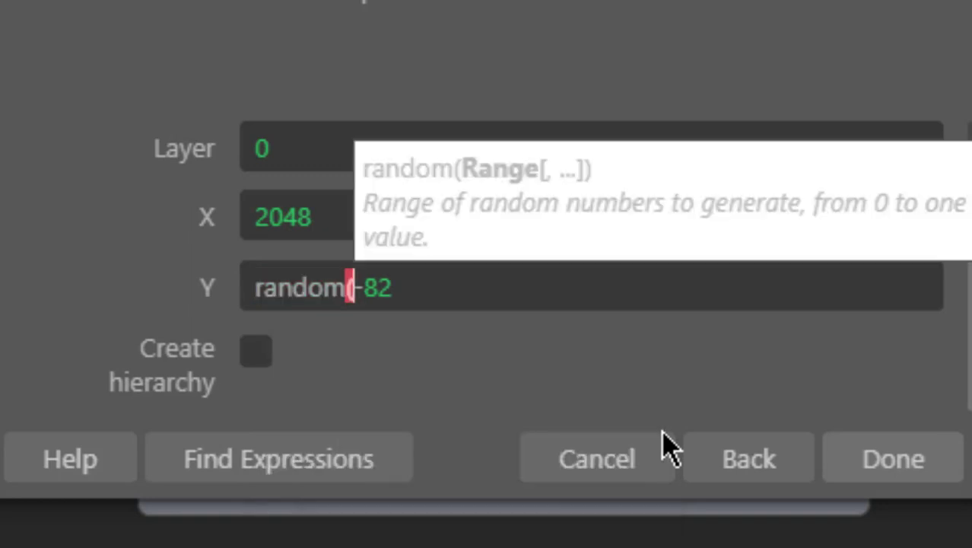
pyautogui.write(',')
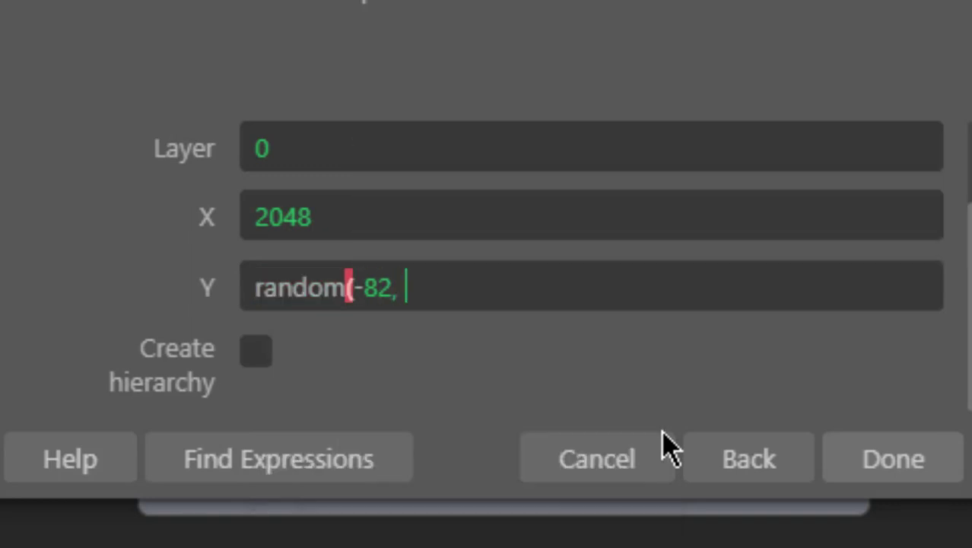
pyautogui.write('0')
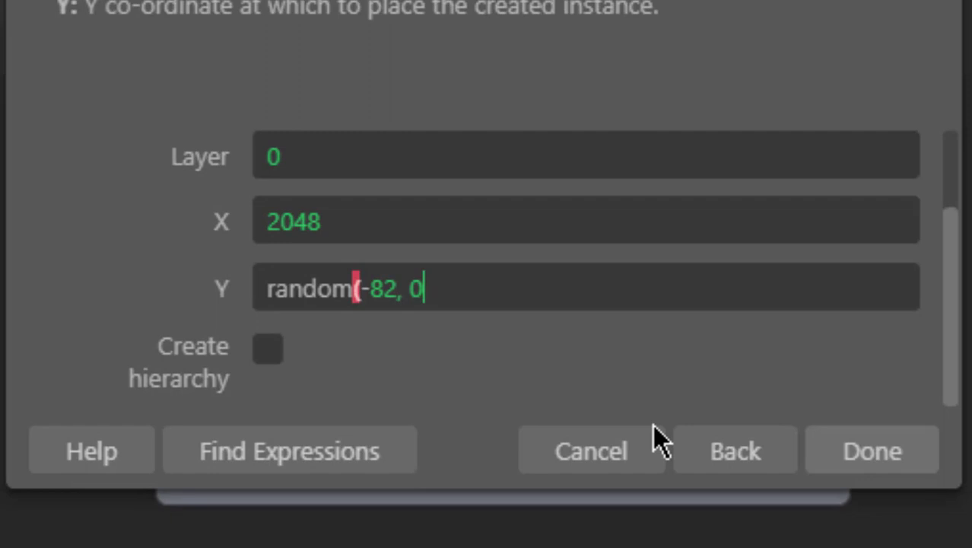
pyautogui.click(871, 450)
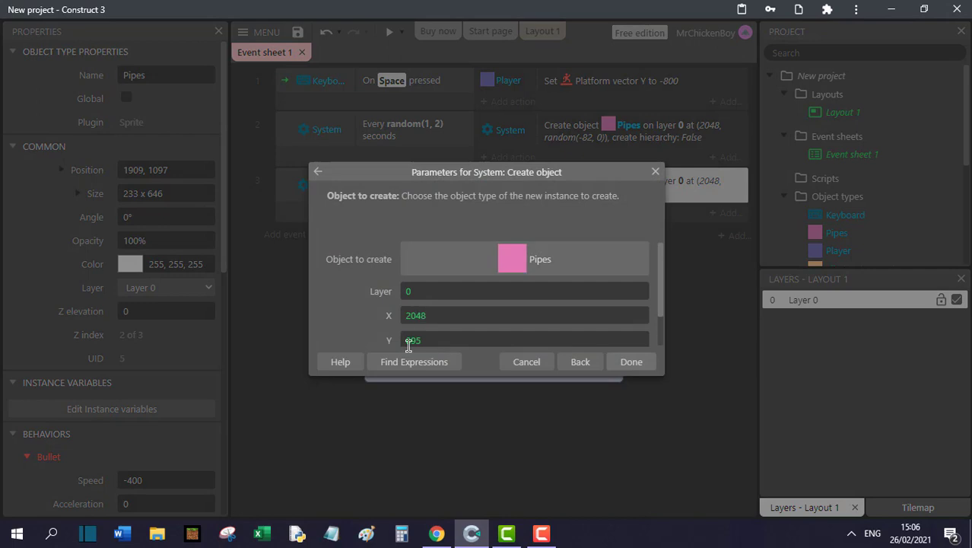
# Set the second Create object action's Y to random(895, 1092).
pyautogui.write('ran')
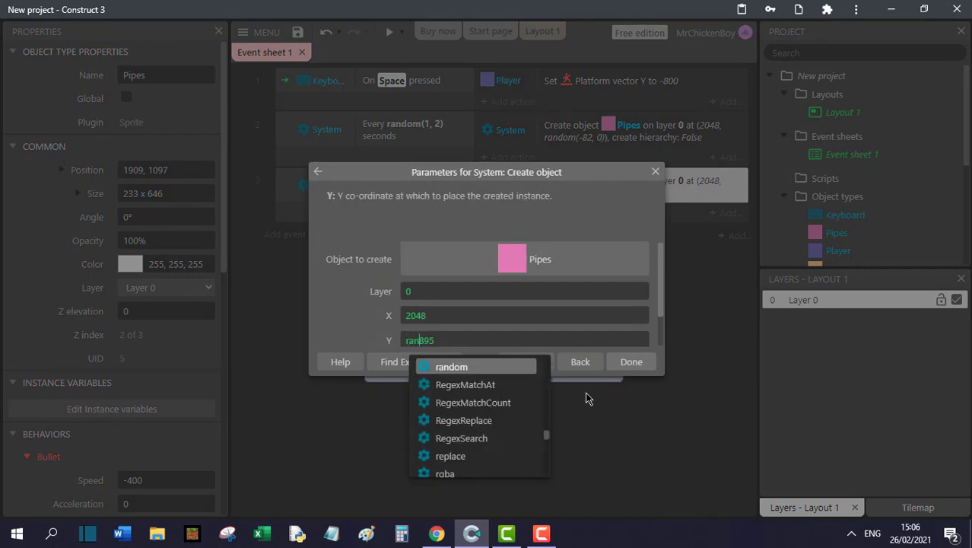
pyautogui.click(451, 366)
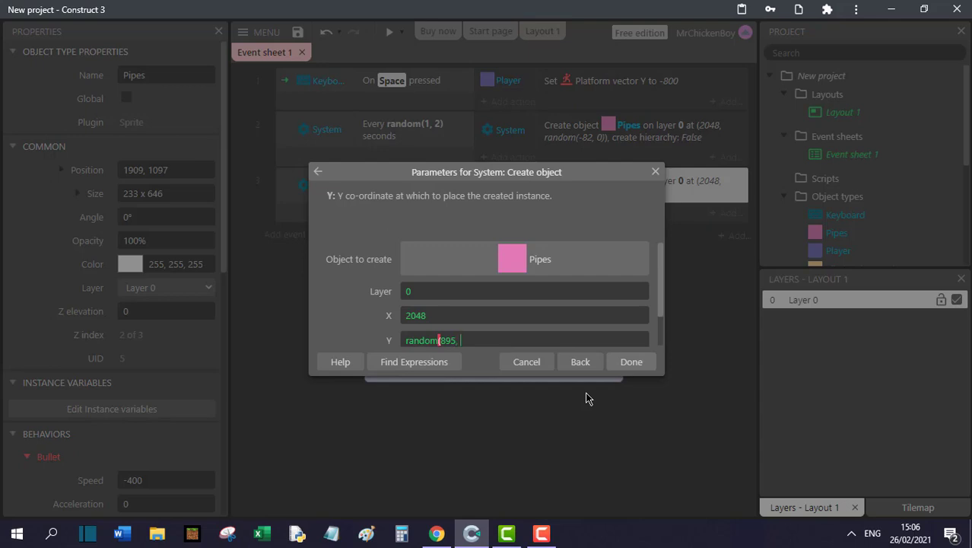
pyautogui.write('1092')
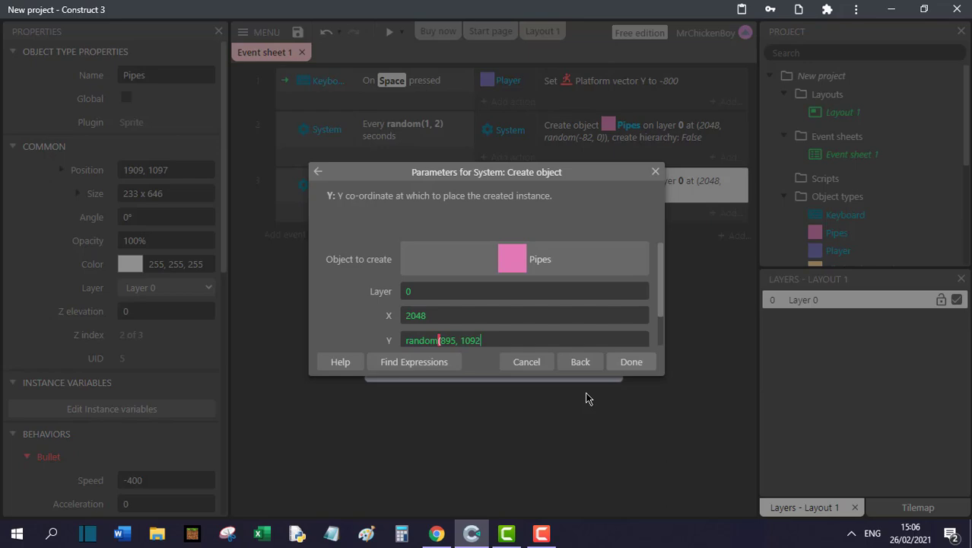
pyautogui.click(630, 362)
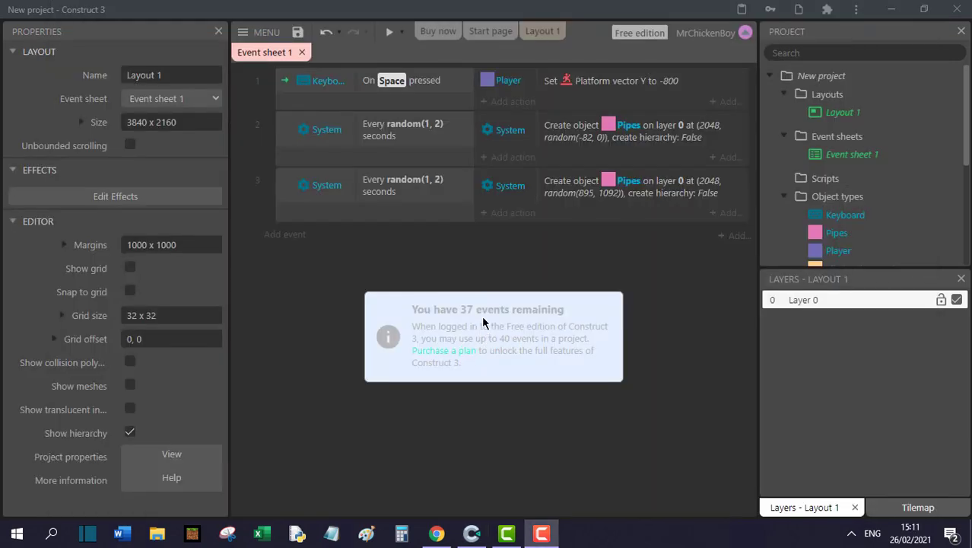
pyautogui.moveTo(483, 296)
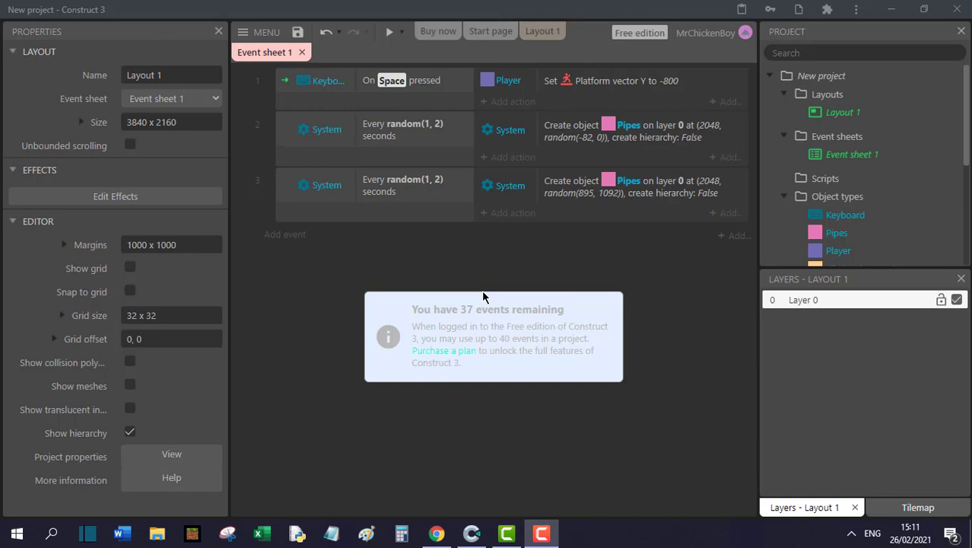
pyautogui.moveTo(4, 171)
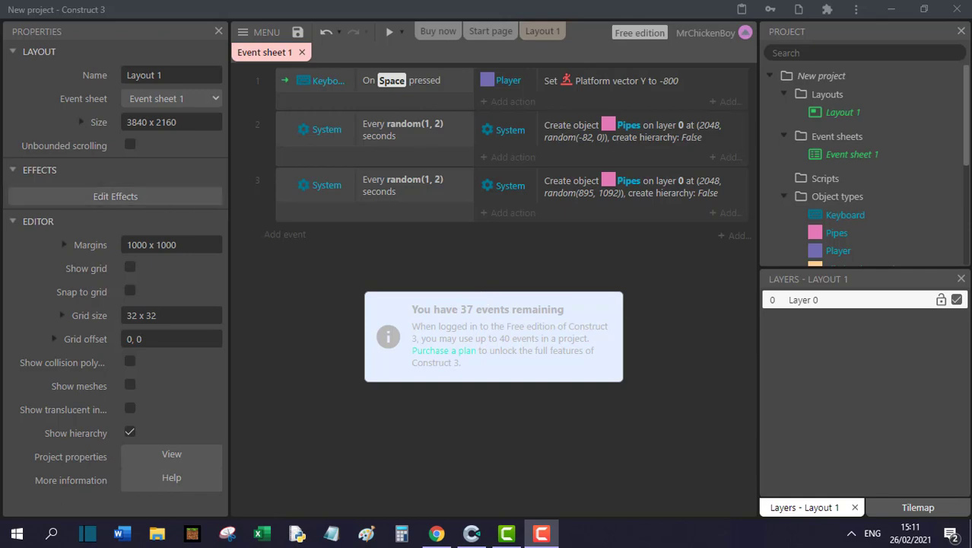
pyautogui.moveTo(340, 304)
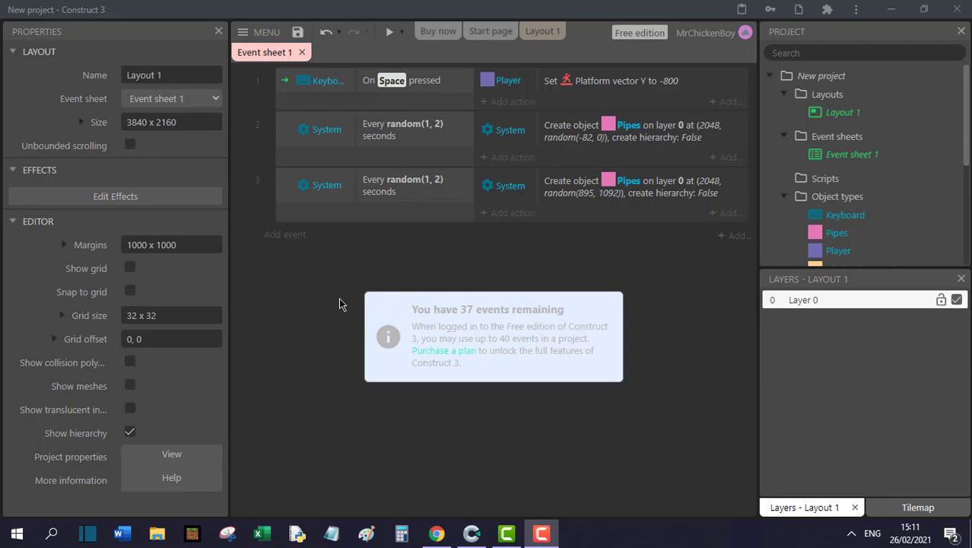
pyautogui.moveTo(288, 257)
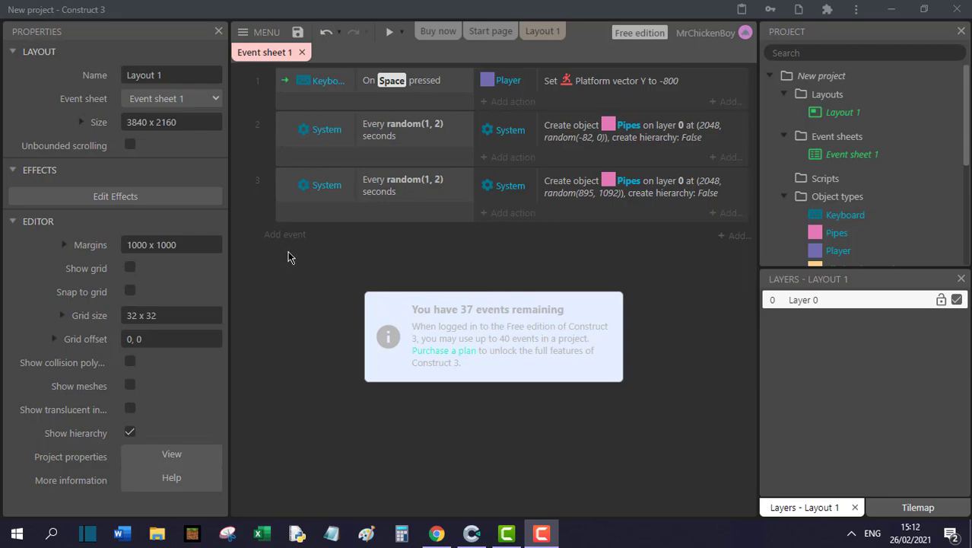
# Add a Player 'On collision with another object' event targeting Pipes.
pyautogui.click(284, 234)
pyautogui.write('on')
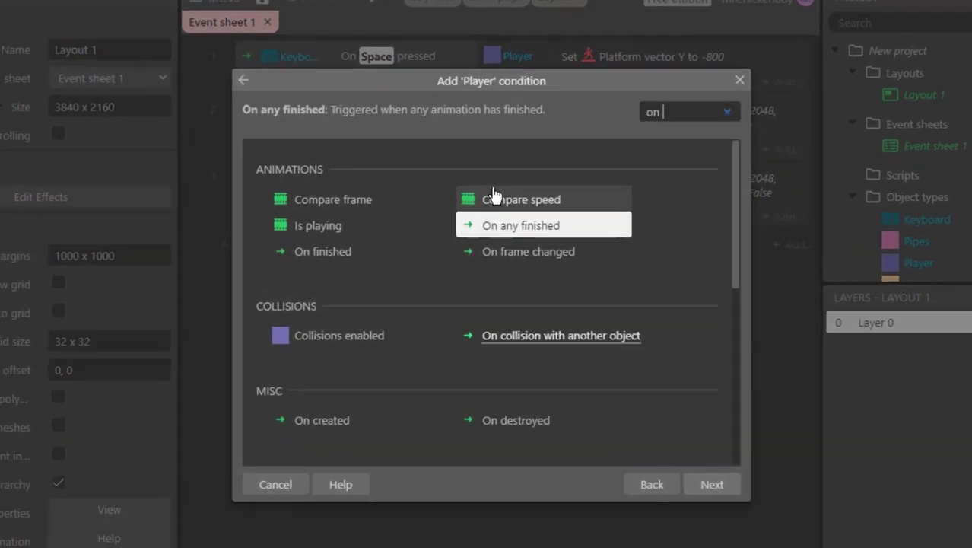
pyautogui.write('col')
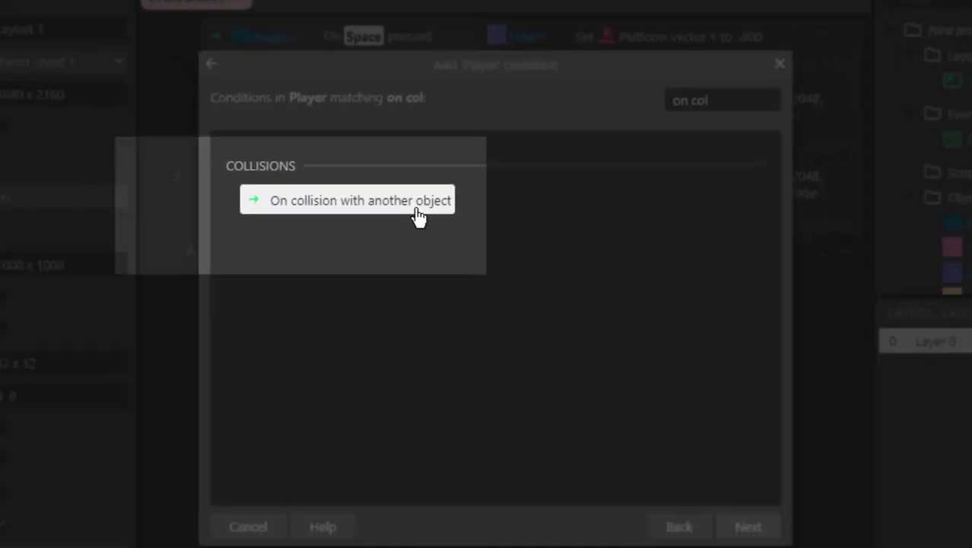
pyautogui.click(359, 200)
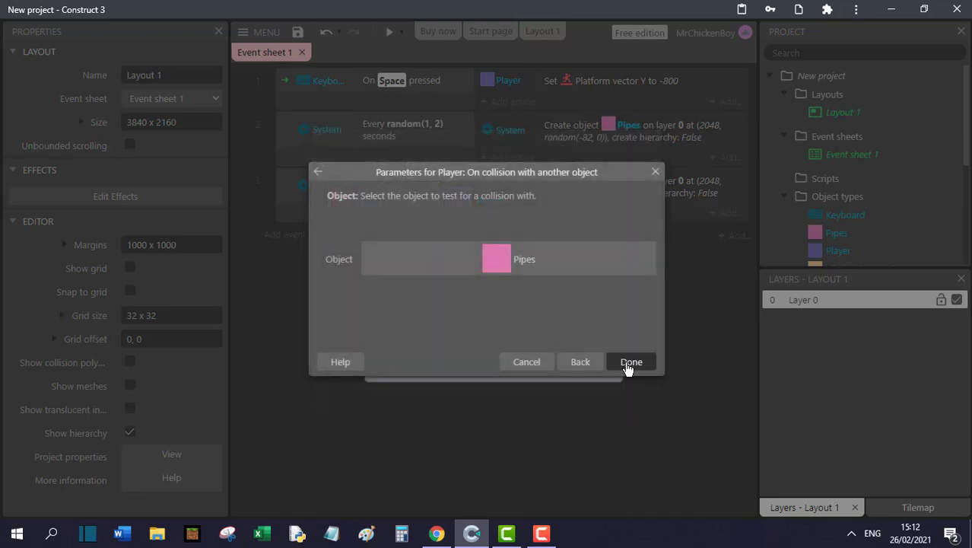
pyautogui.click(631, 362)
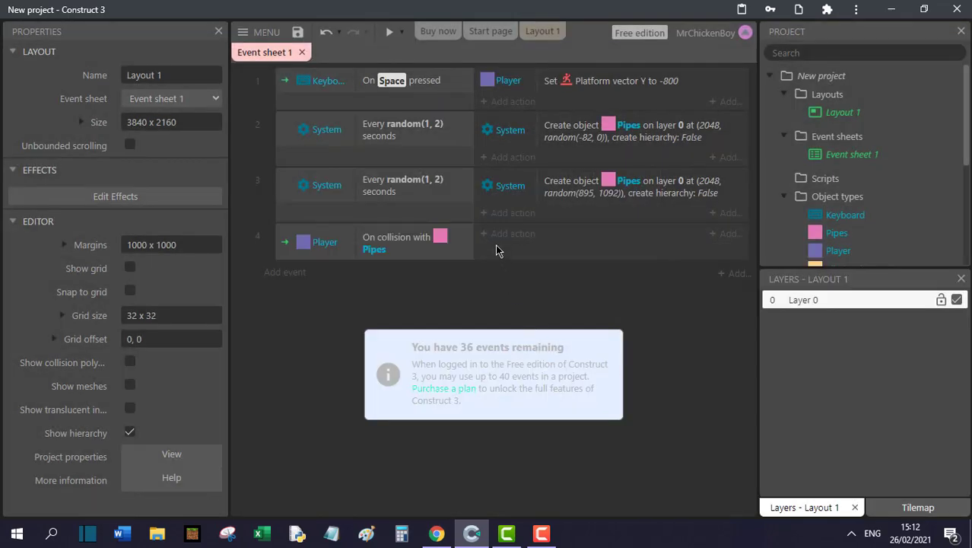
# Give the collision event a 0.2-second Wait and Restart layout, then preview the game.
pyautogui.click(512, 234)
pyautogui.write('w')
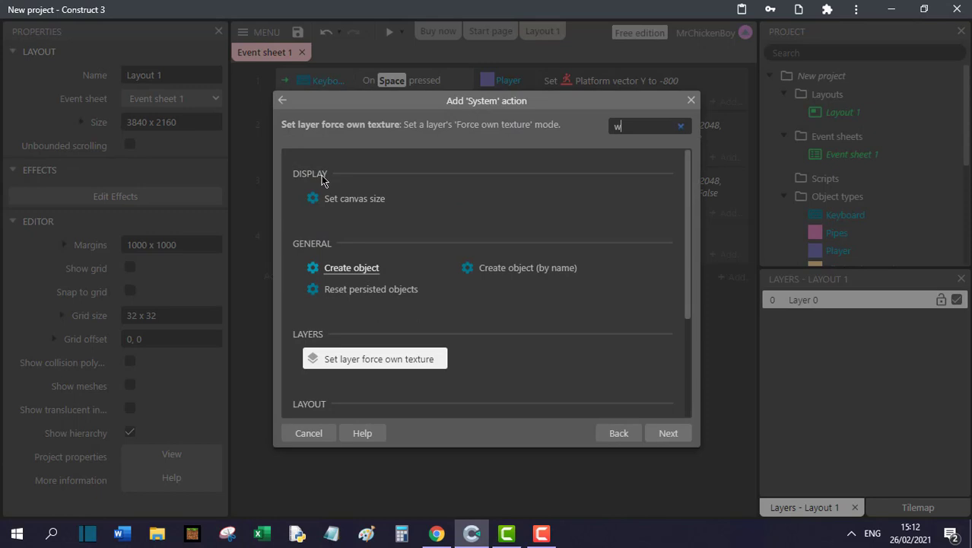
pyautogui.write('ai')
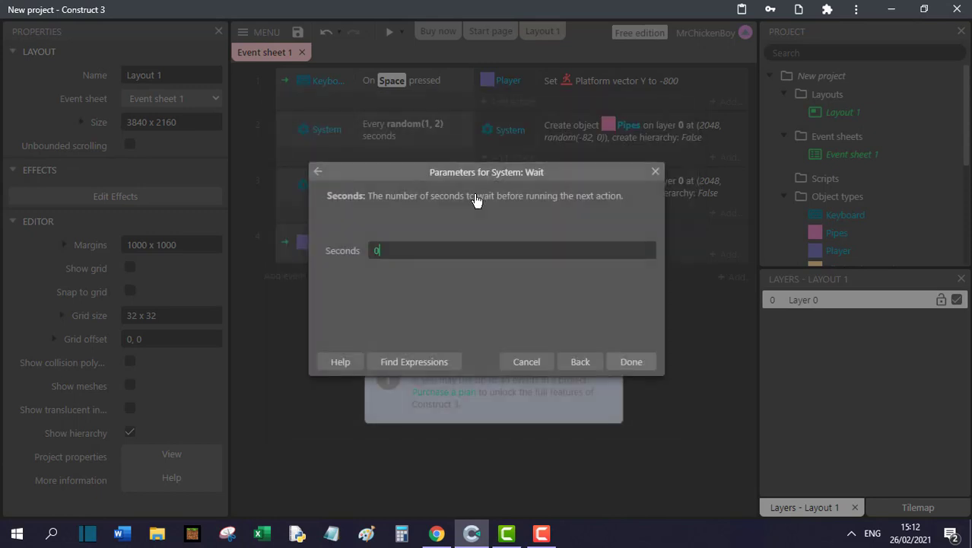
pyautogui.write('0.2')
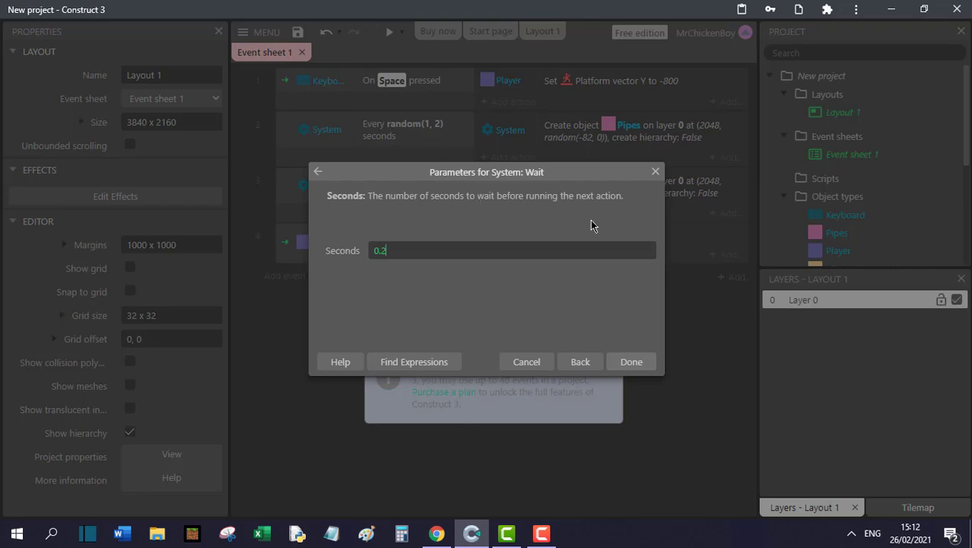
pyautogui.click(631, 362)
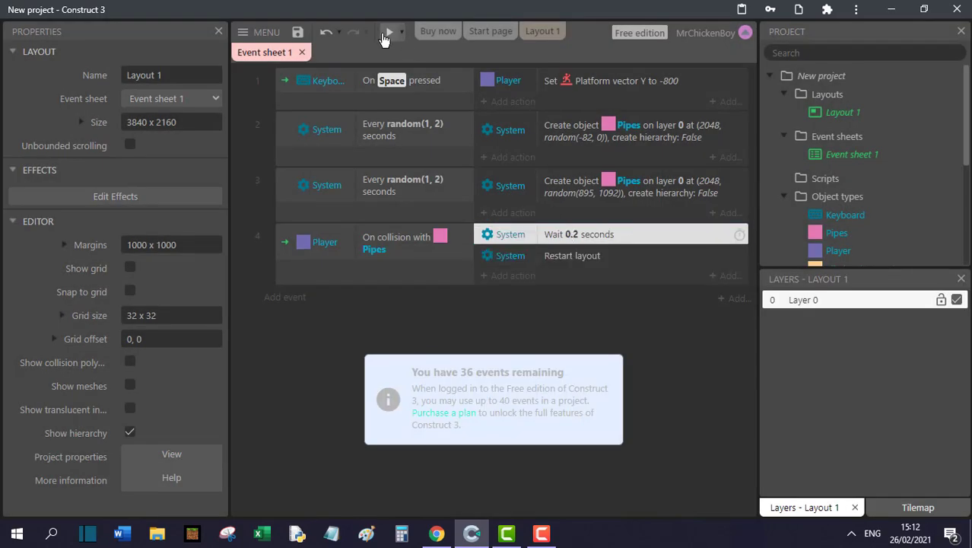
pyautogui.click(386, 31)
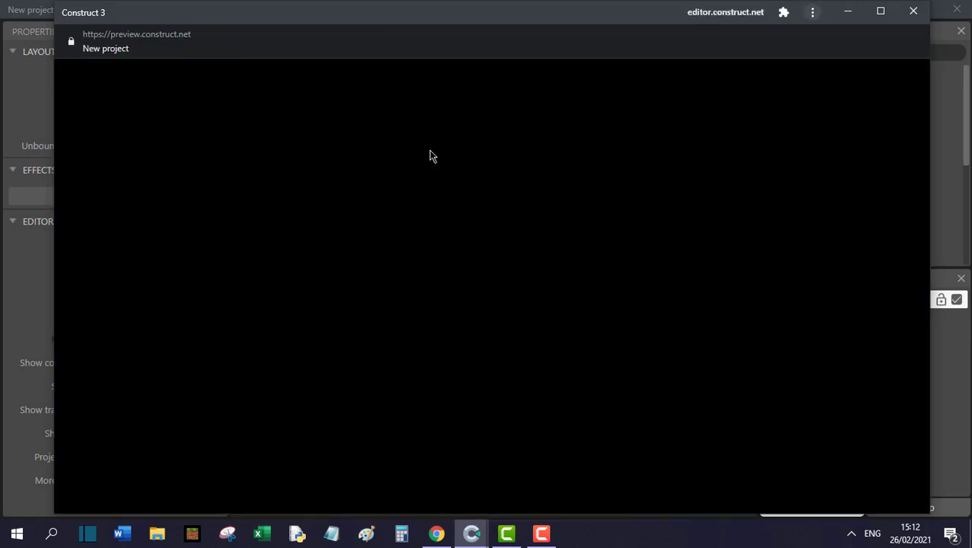